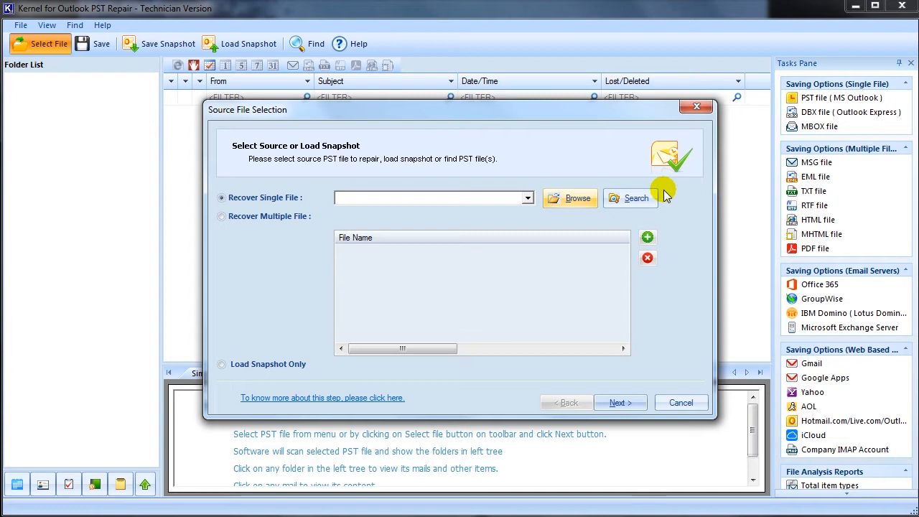
{"action": "mouse_move", "coordinate": [185, 187]}
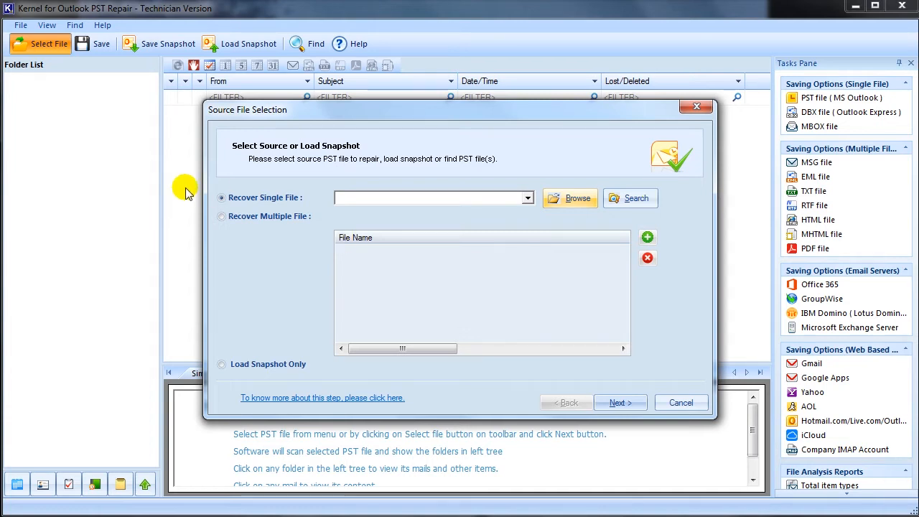
Step: Search the Desktop for PST files, accept TESTPST.pst and start its repair scan
{"action": "left_click", "coordinate": [222, 216]}
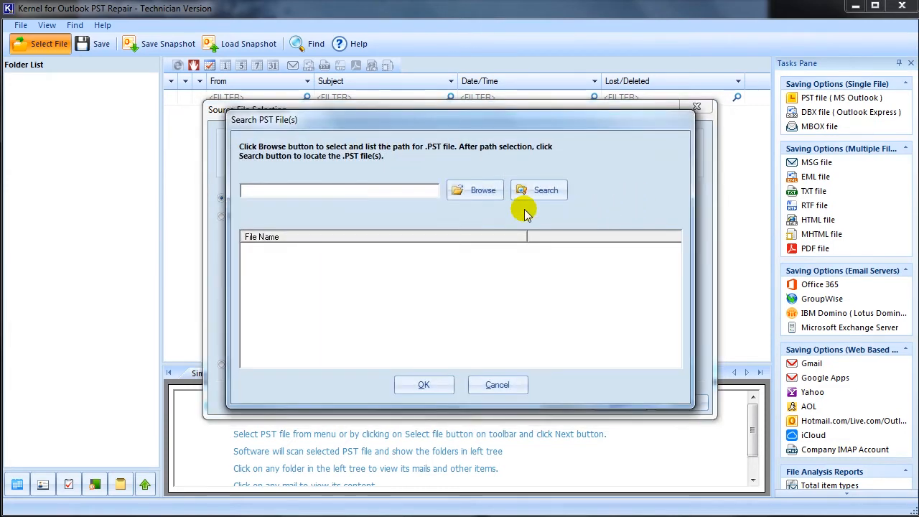
{"action": "left_click", "coordinate": [474, 190]}
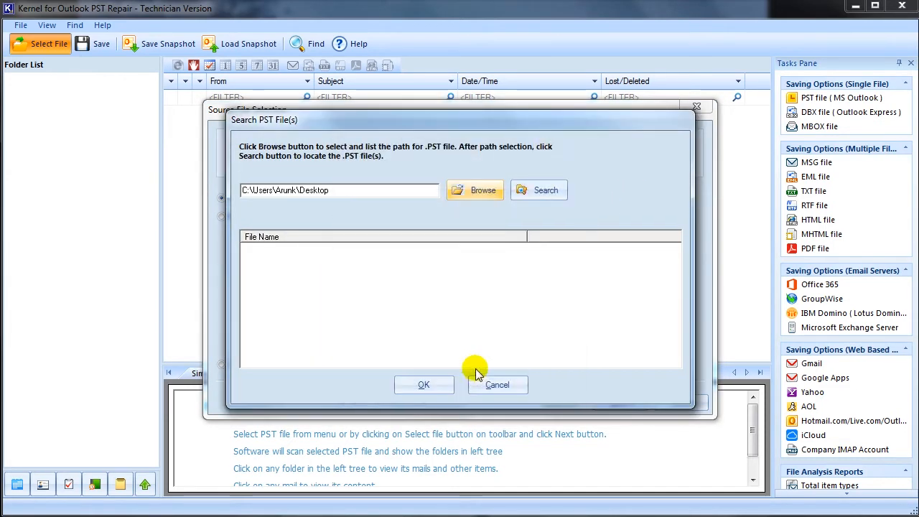
{"action": "left_click", "coordinate": [545, 190]}
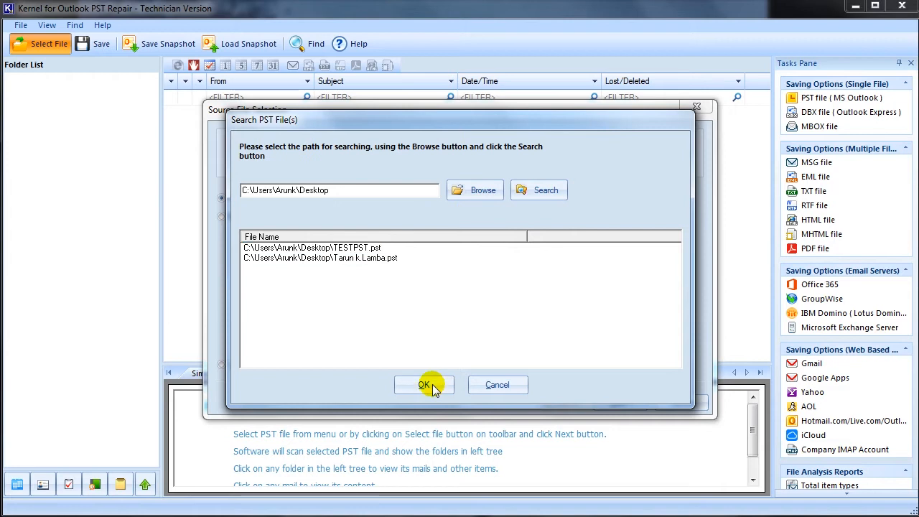
{"action": "left_click", "coordinate": [424, 385]}
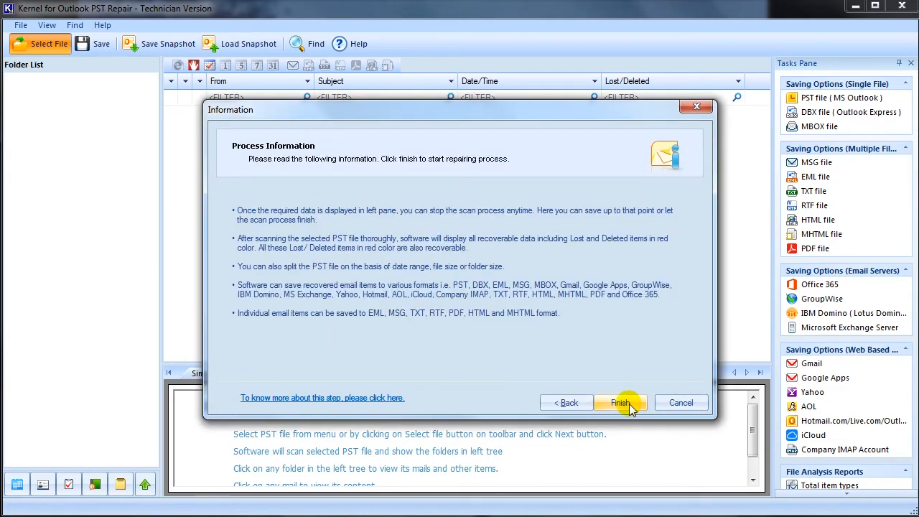
{"action": "left_click", "coordinate": [620, 402]}
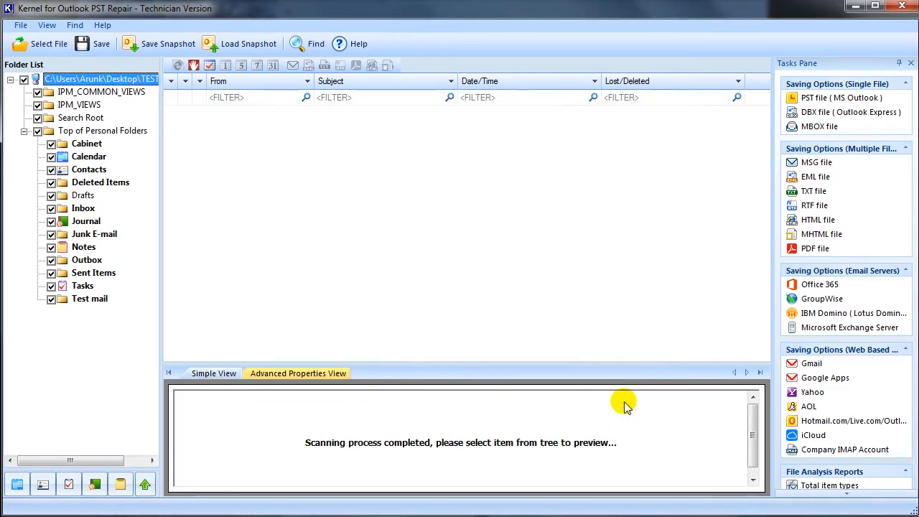
{"action": "mouse_move", "coordinate": [260, 240]}
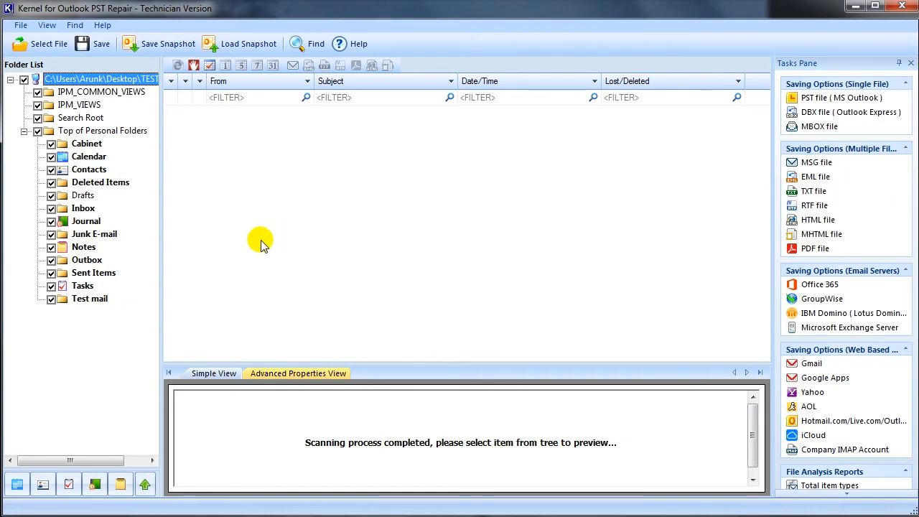
{"action": "mouse_move", "coordinate": [99, 210]}
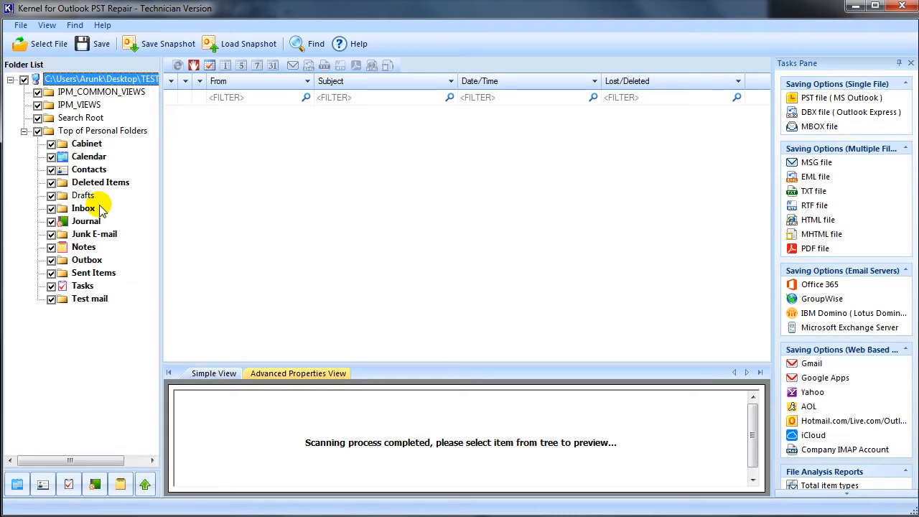
Step: Show the Save Snapshot choices for the completed scan
{"action": "left_click", "coordinate": [168, 43]}
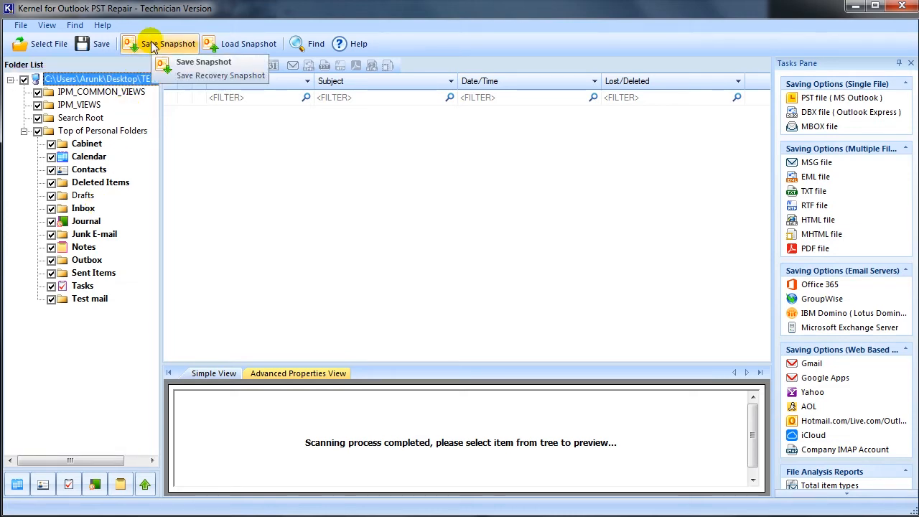
Step: Save a scan snapshot named snaps to the Desktop
{"action": "left_click", "coordinate": [204, 61]}
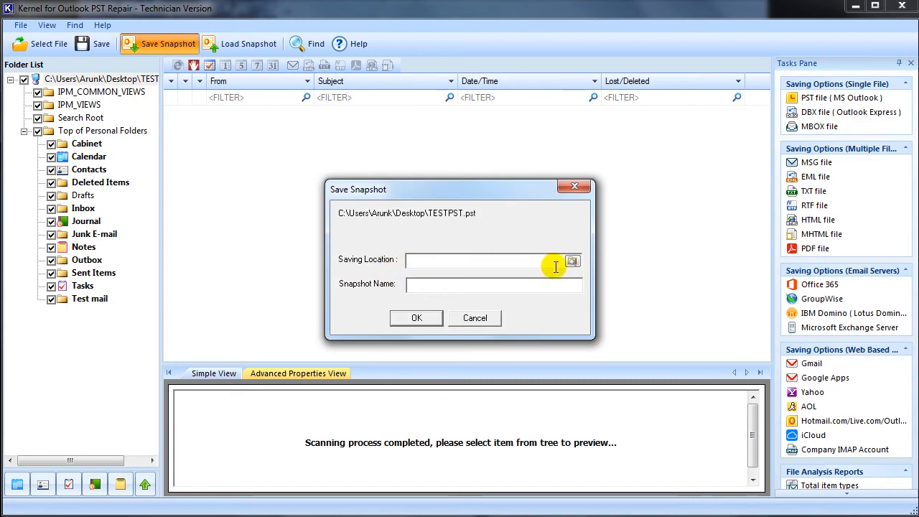
{"action": "left_click", "coordinate": [571, 259]}
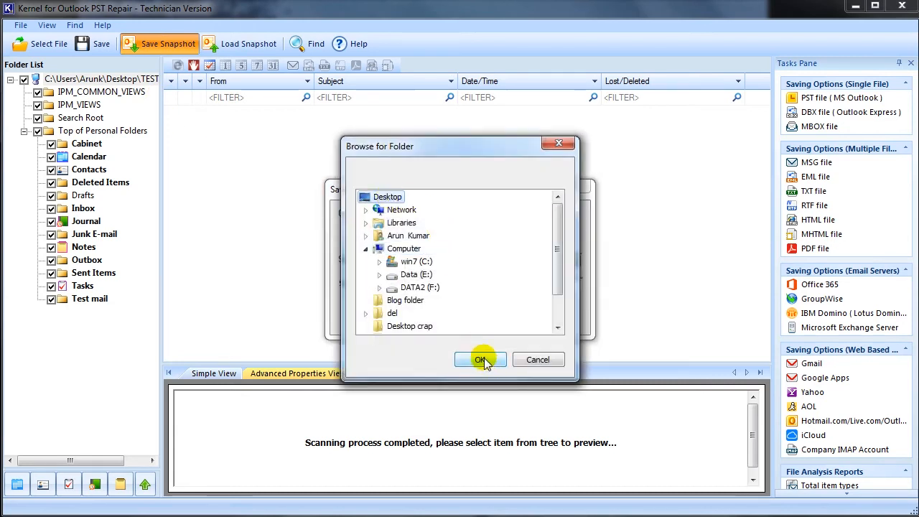
{"action": "left_click", "coordinate": [481, 359]}
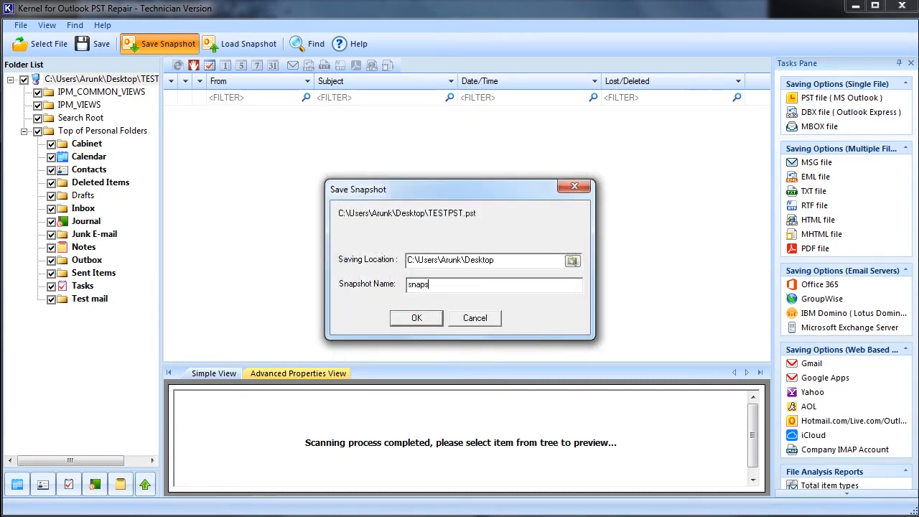
{"action": "left_click", "coordinate": [416, 318]}
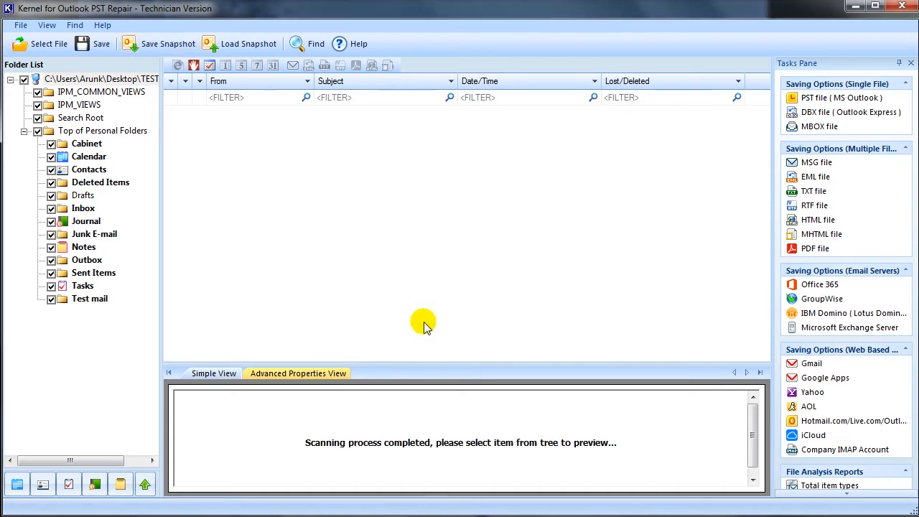
{"action": "mouse_move", "coordinate": [237, 57]}
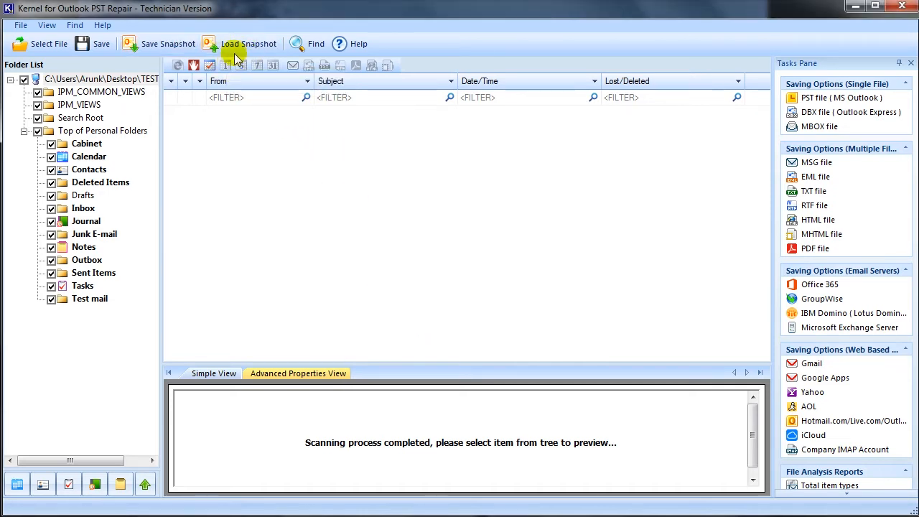
Step: View the recovered Inbox messages and begin saving the recovered mail
{"action": "left_click", "coordinate": [249, 44]}
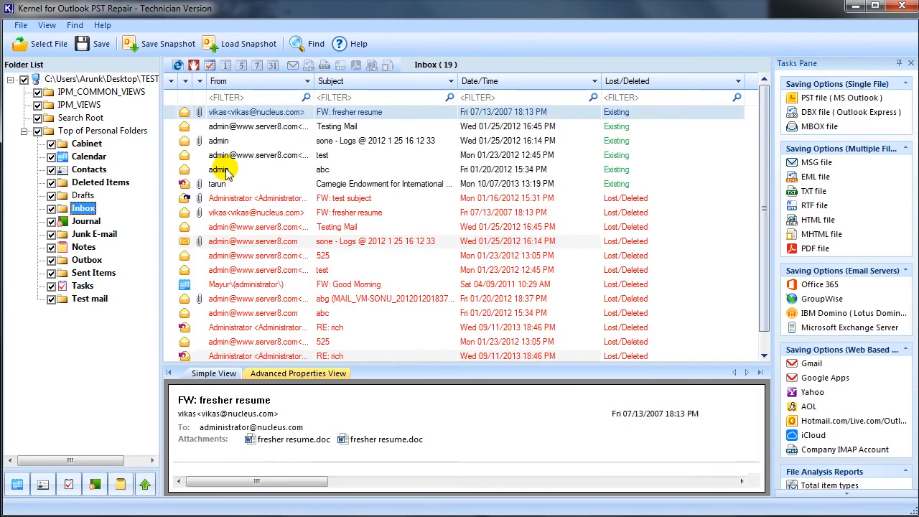
{"action": "left_click", "coordinate": [101, 43]}
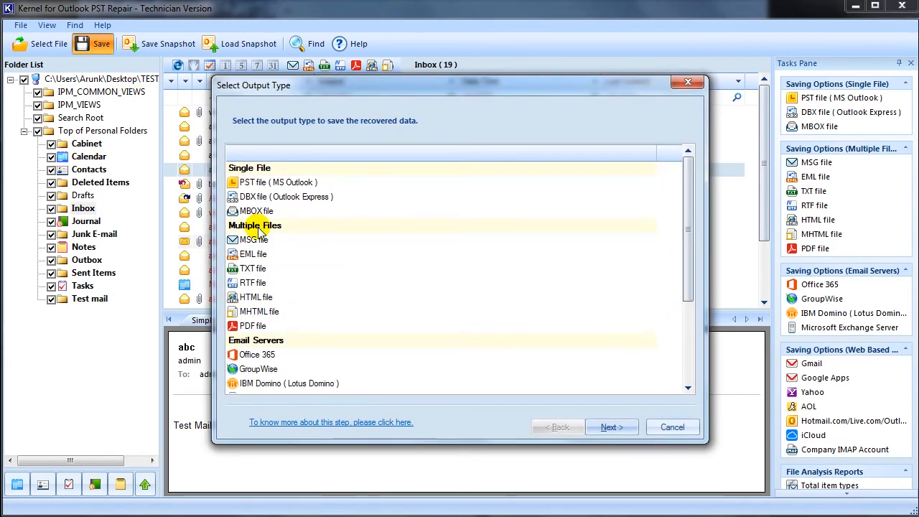
{"action": "mouse_move", "coordinate": [491, 218]}
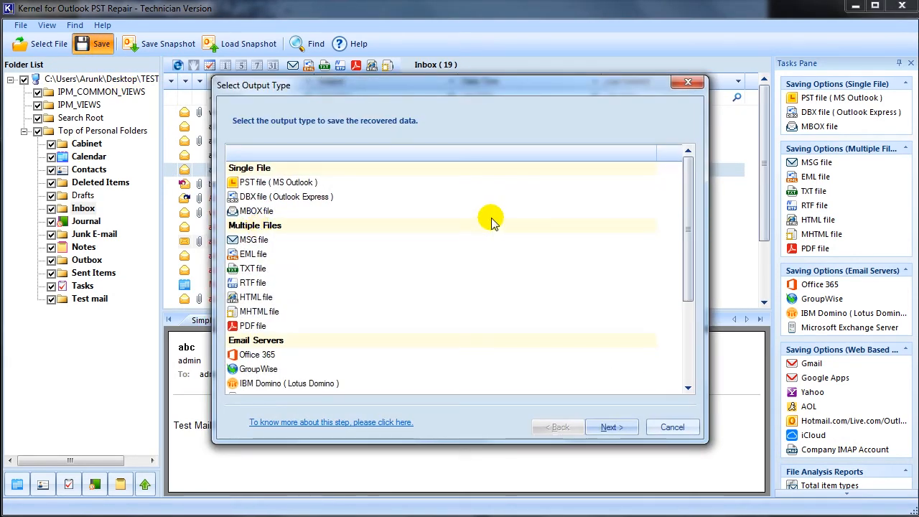
{"action": "mouse_move", "coordinate": [285, 262]}
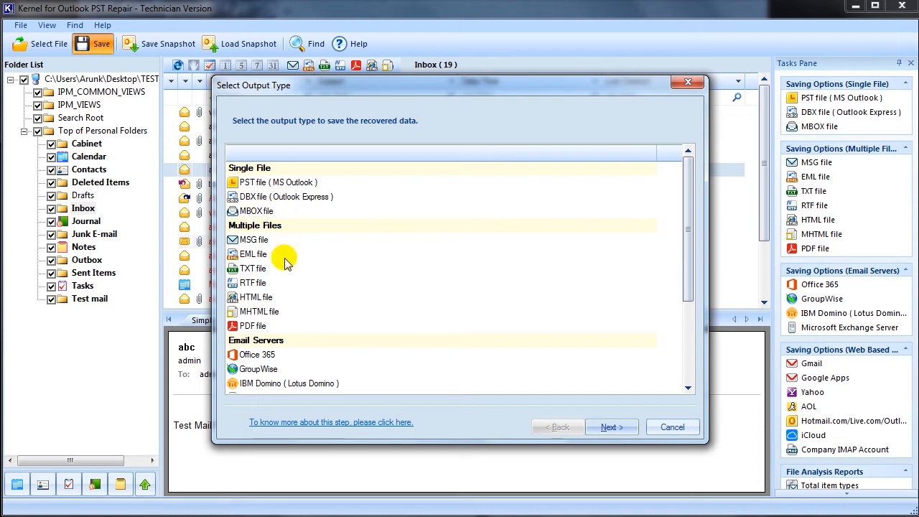
Step: Choose PST file (MS Outlook) under Single File as the output type
{"action": "scroll", "scroll_direction": "down", "scroll_amount": 3}
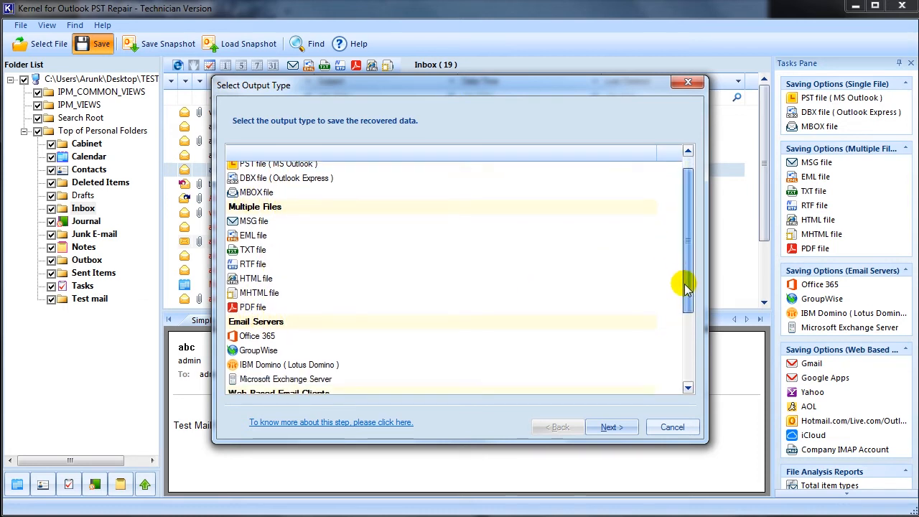
{"action": "scroll", "scroll_direction": "down", "scroll_amount": 3}
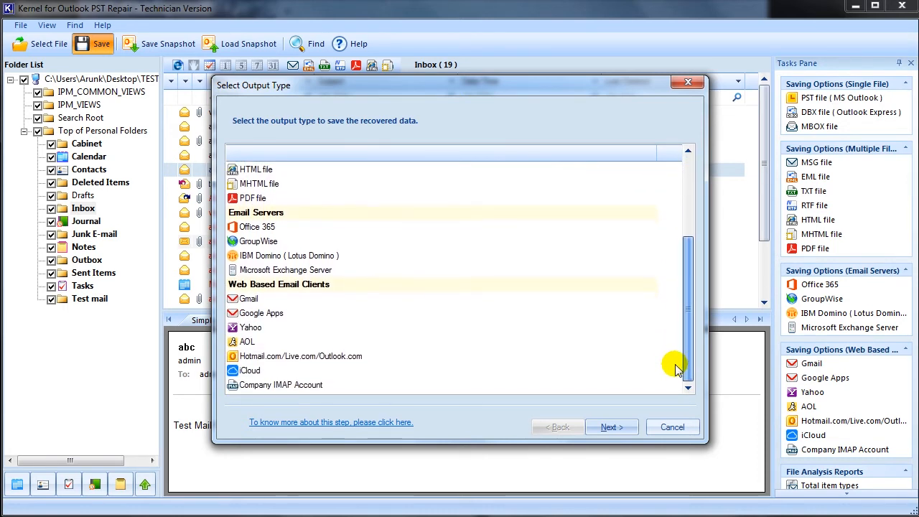
{"action": "mouse_move", "coordinate": [687, 341]}
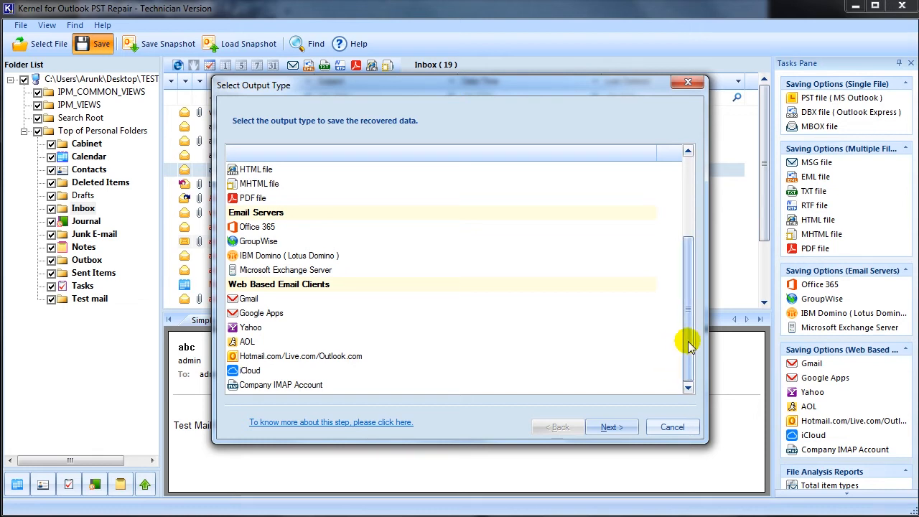
{"action": "scroll", "scroll_direction": "up", "scroll_amount": 3}
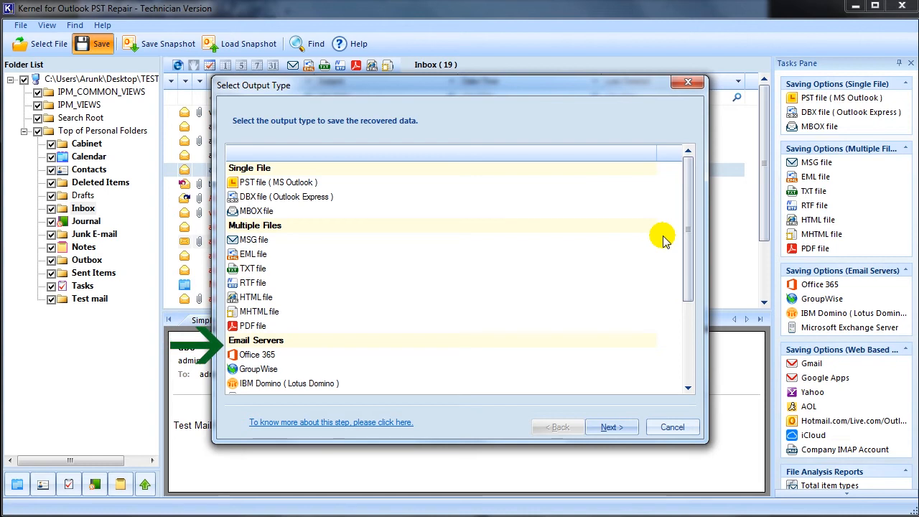
{"action": "mouse_move", "coordinate": [348, 176]}
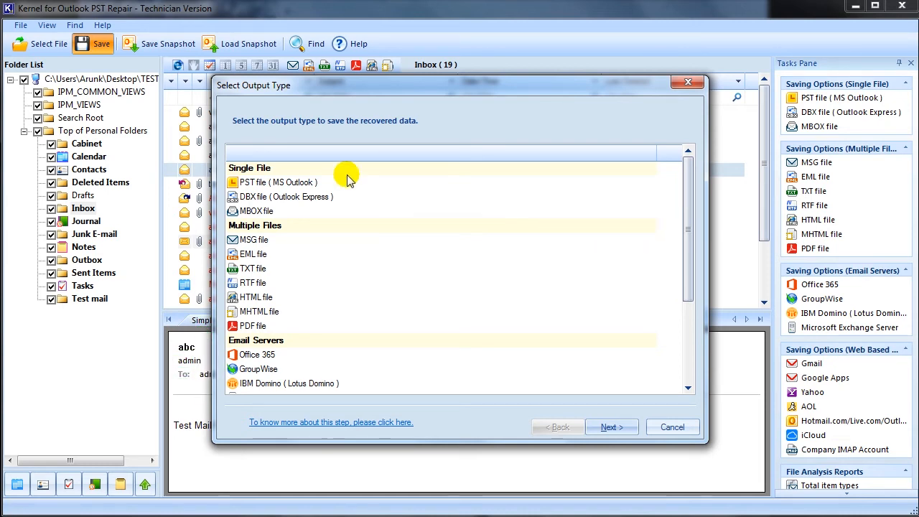
{"action": "left_click", "coordinate": [277, 181]}
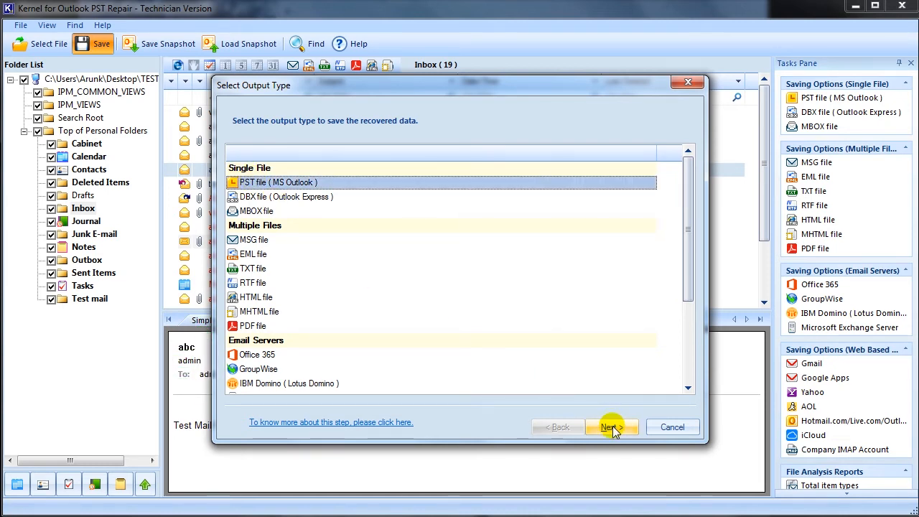
Step: Review the Folder Name, Item Type and Date Range filters and continue with none applied
{"action": "left_click", "coordinate": [612, 426]}
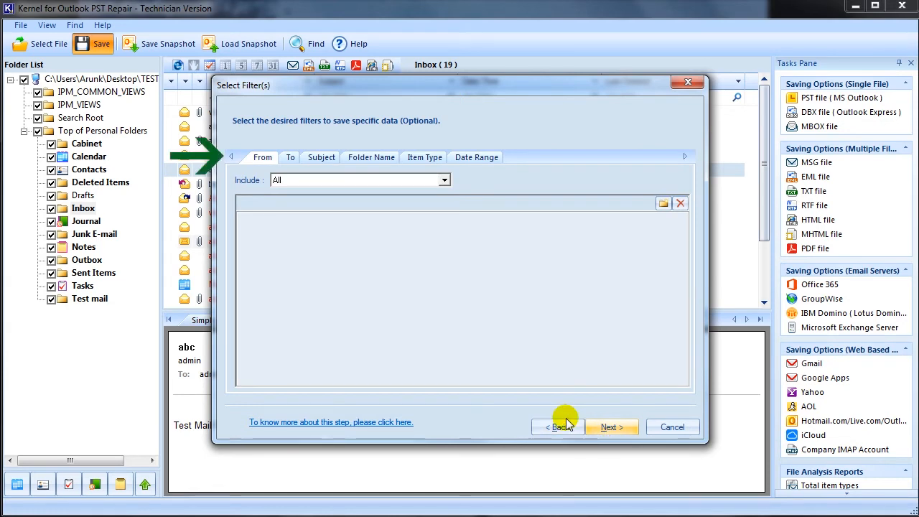
{"action": "mouse_move", "coordinate": [380, 219]}
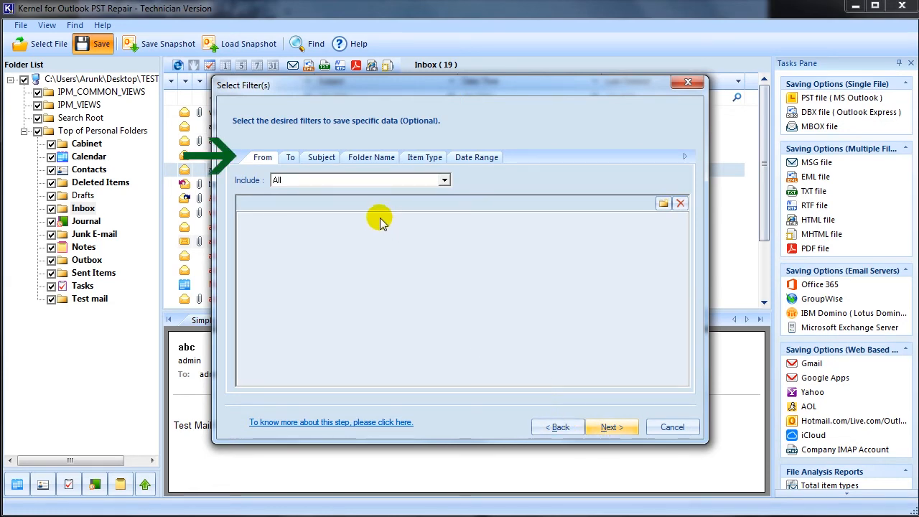
{"action": "mouse_move", "coordinate": [376, 170]}
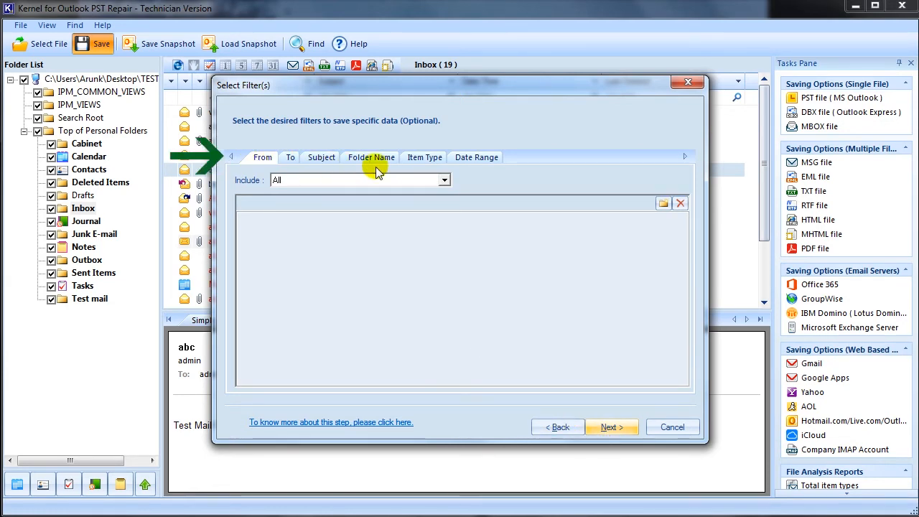
{"action": "left_click", "coordinate": [423, 156]}
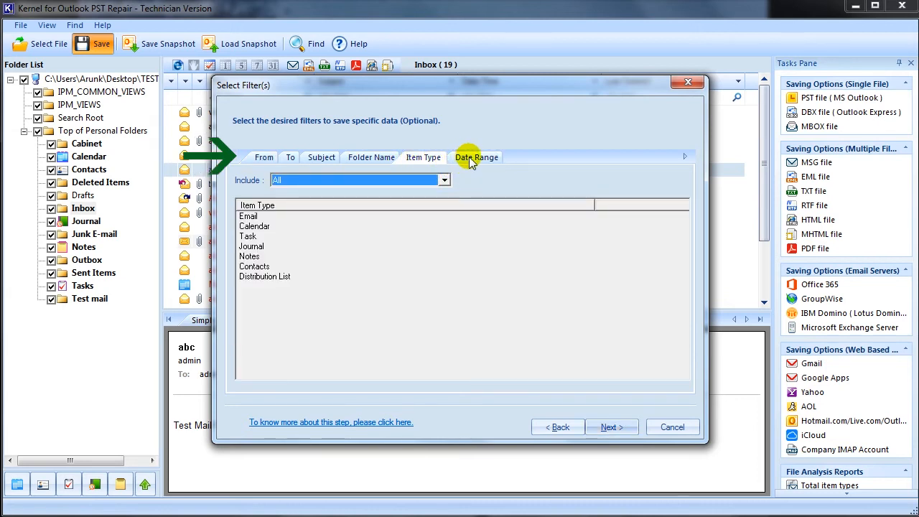
{"action": "left_click", "coordinate": [476, 156]}
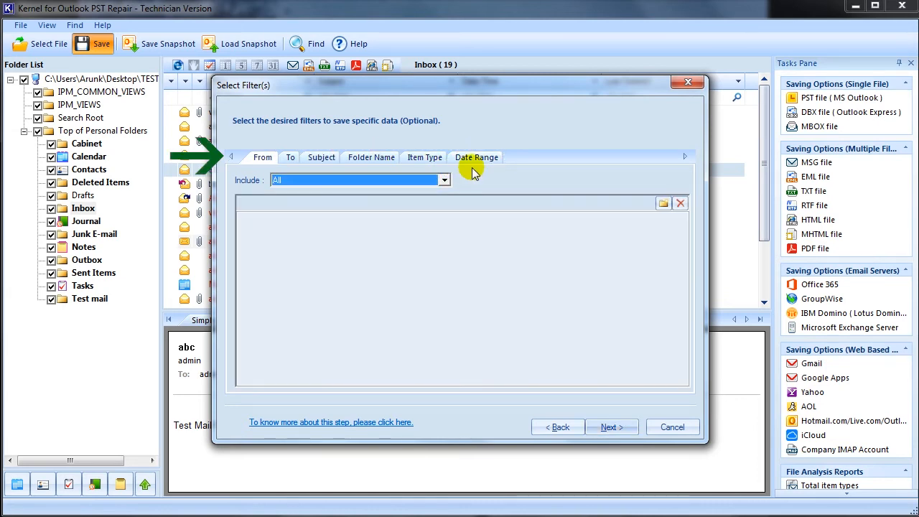
{"action": "left_click", "coordinate": [611, 426]}
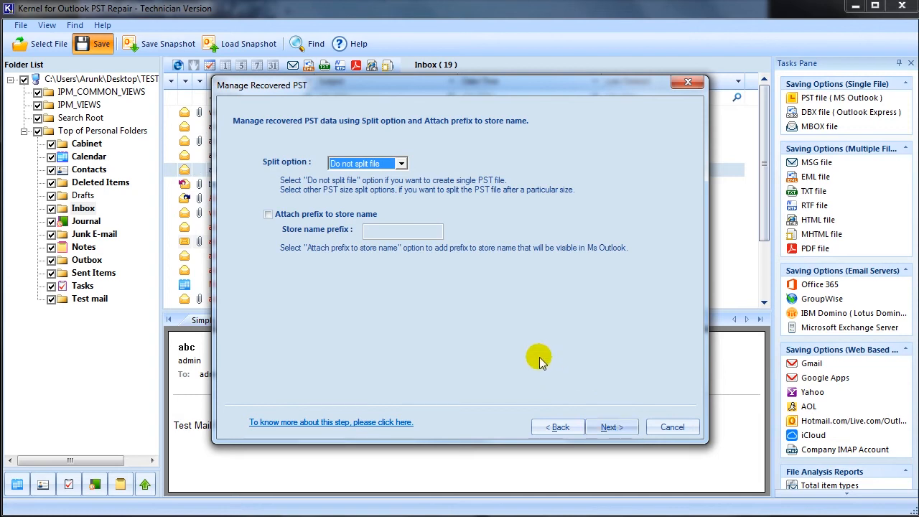
Step: Keep the PST unsplit, add store name prefix admin, and continue to the save location
{"action": "left_click", "coordinate": [399, 163]}
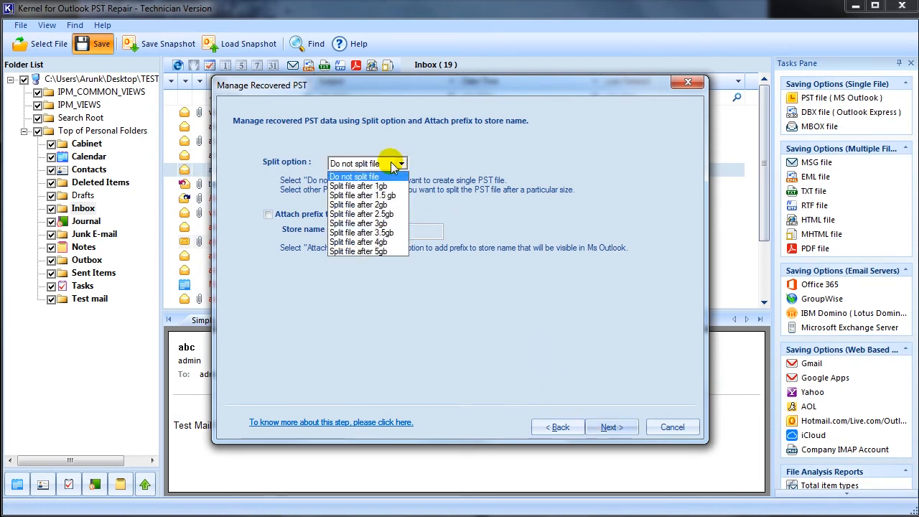
{"action": "mouse_move", "coordinate": [382, 251]}
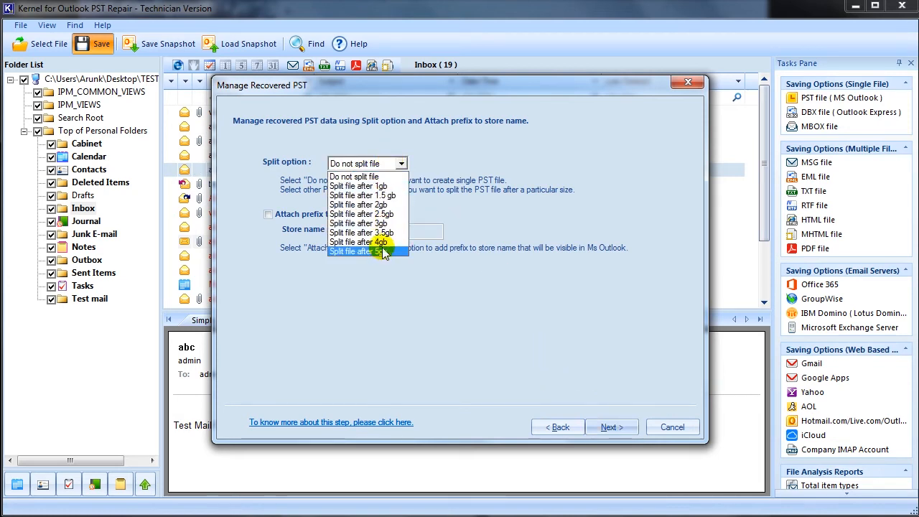
{"action": "left_click", "coordinate": [366, 176]}
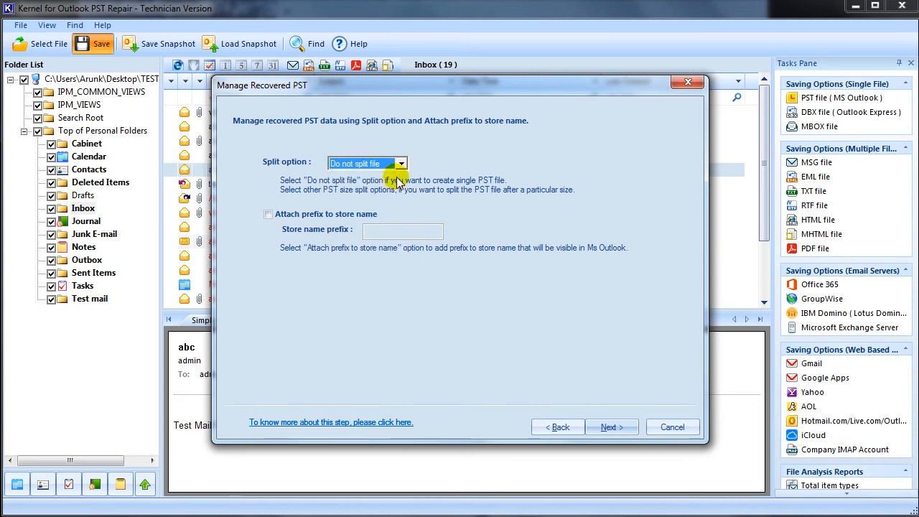
{"action": "left_click", "coordinate": [267, 213]}
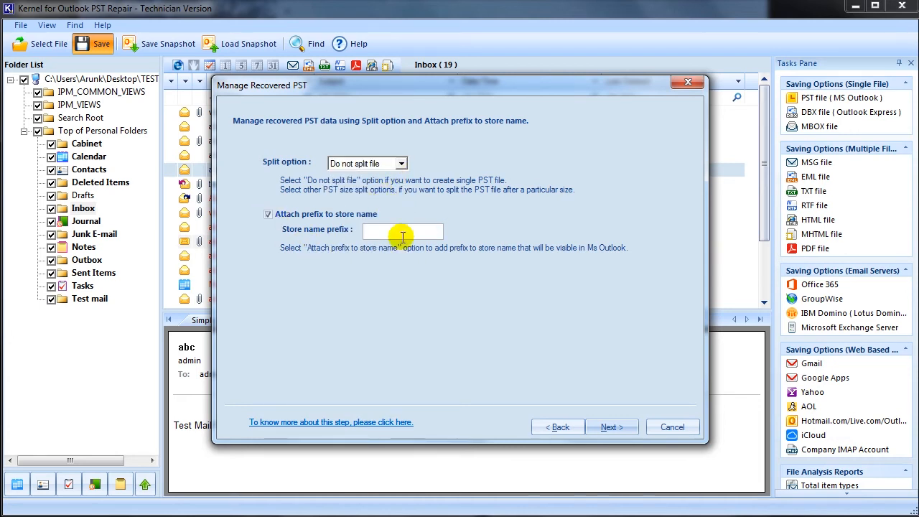
{"action": "type", "text": "admin"}
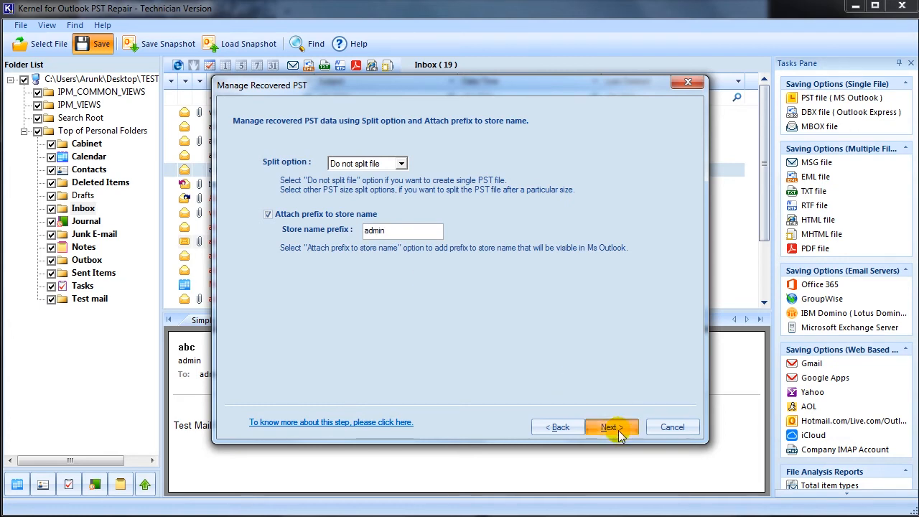
{"action": "left_click", "coordinate": [608, 427]}
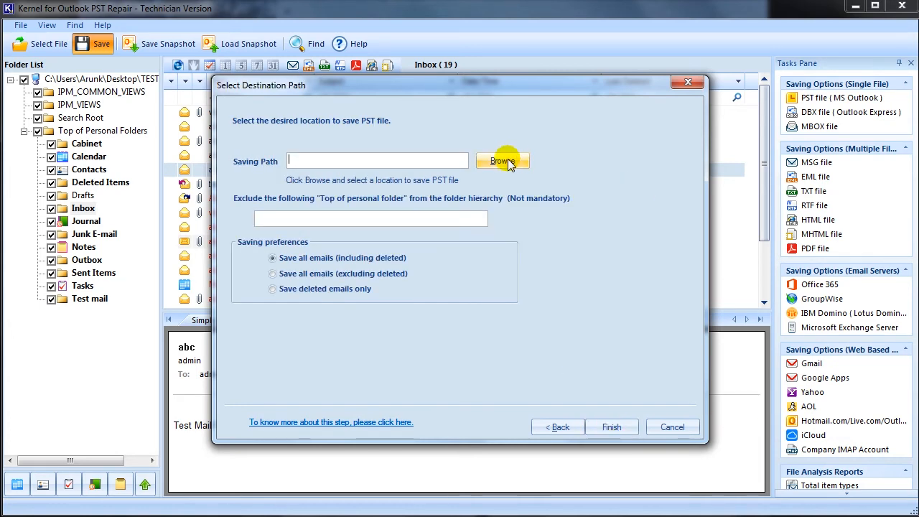
Step: Save all emails excluding deleted ones as a new PST on the Desktop
{"action": "left_click", "coordinate": [502, 161]}
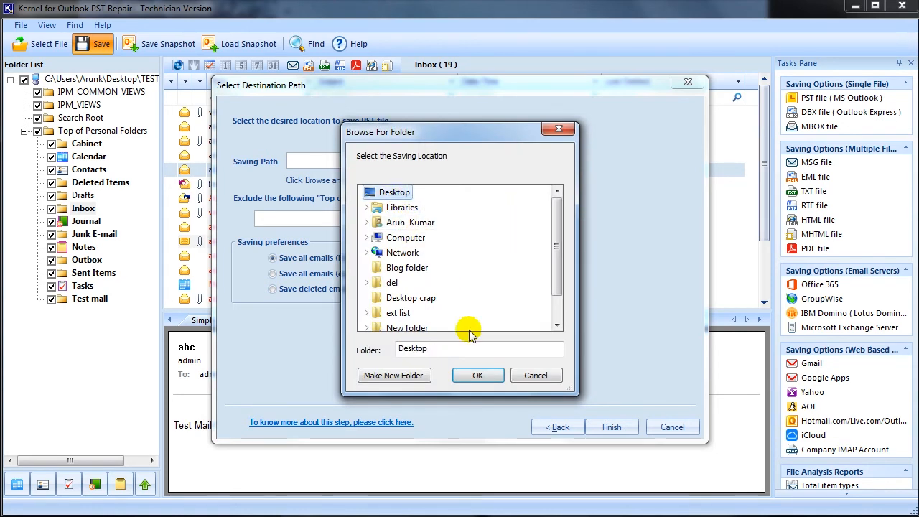
{"action": "left_click", "coordinate": [477, 375]}
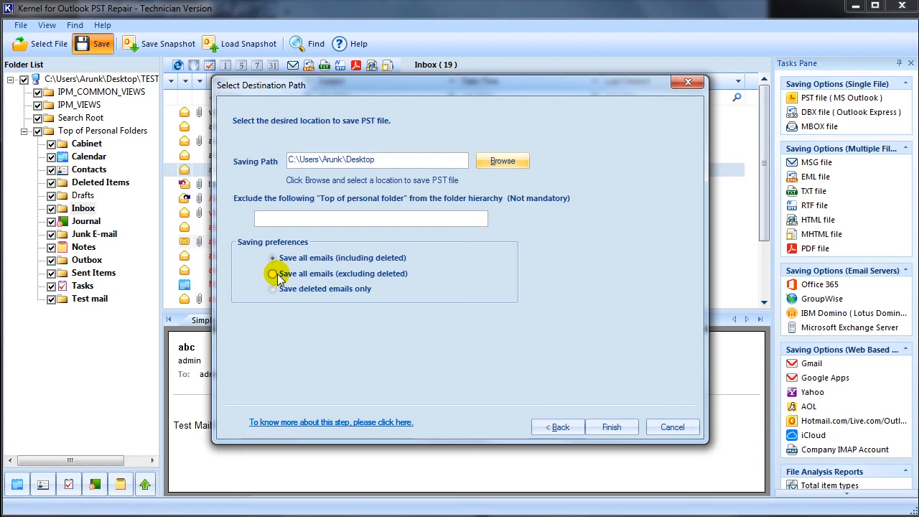
{"action": "left_click", "coordinate": [273, 273]}
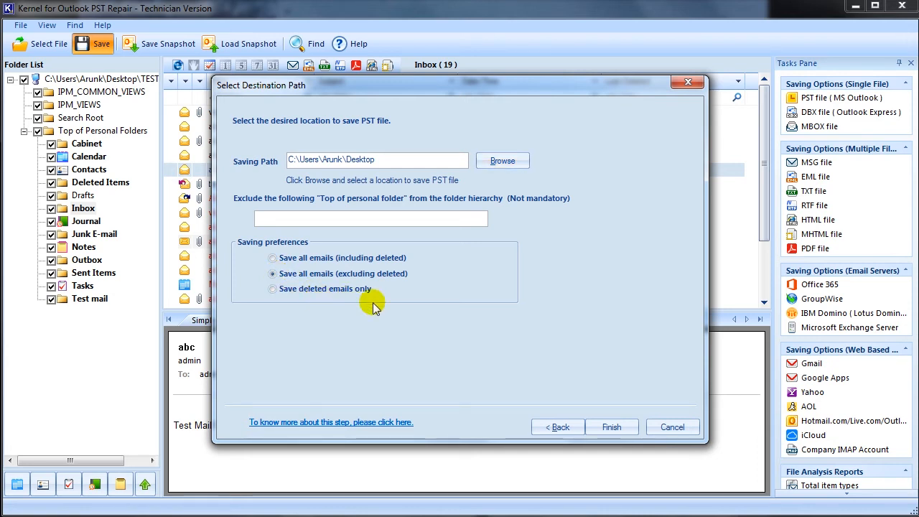
{"action": "left_click", "coordinate": [612, 426]}
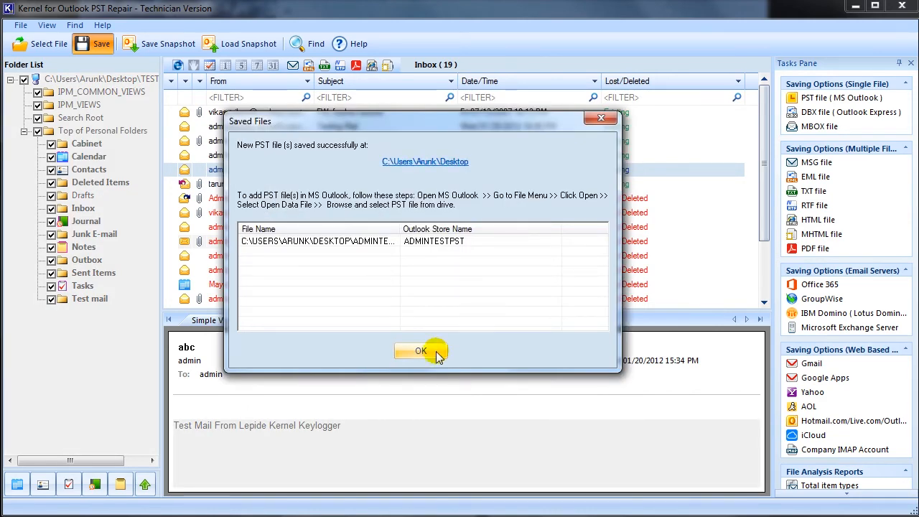
Step: Acknowledge the Saved Files confirmation and return to the recovered mailbox
{"action": "left_click", "coordinate": [422, 350]}
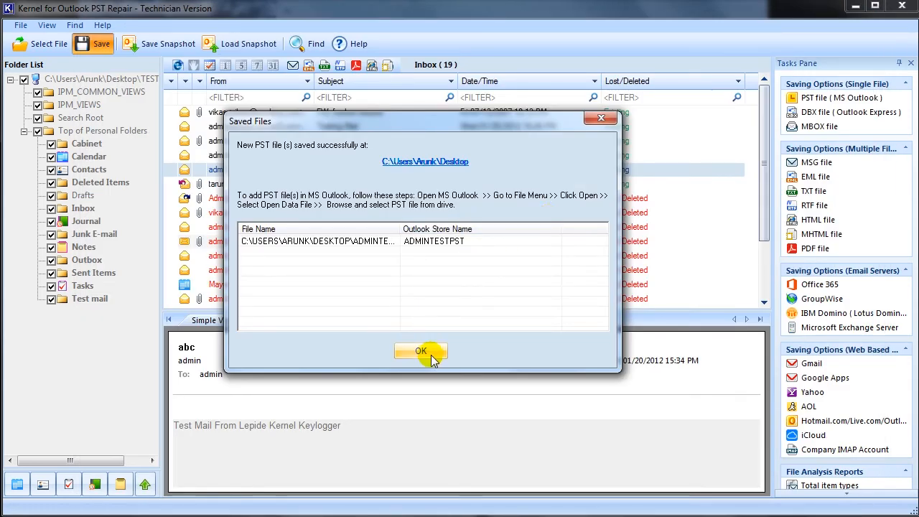
{"action": "left_click", "coordinate": [421, 350]}
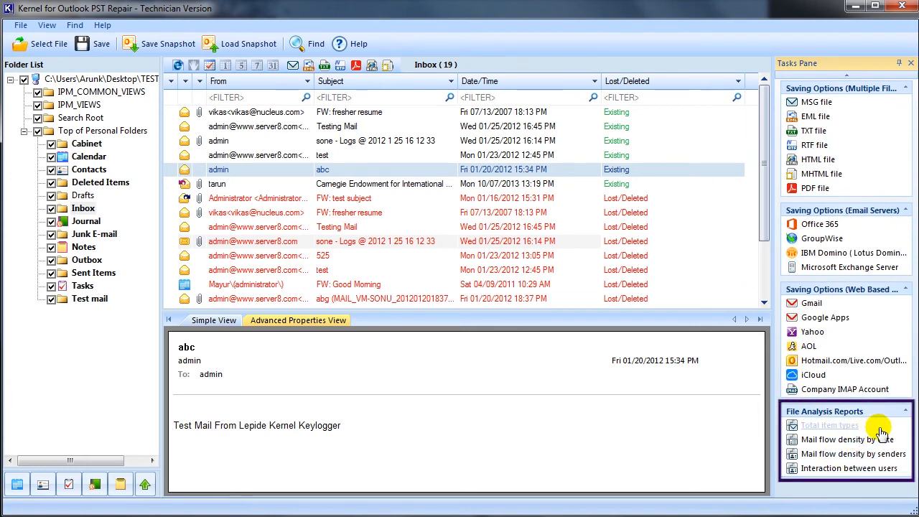
{"action": "mouse_move", "coordinate": [847, 491]}
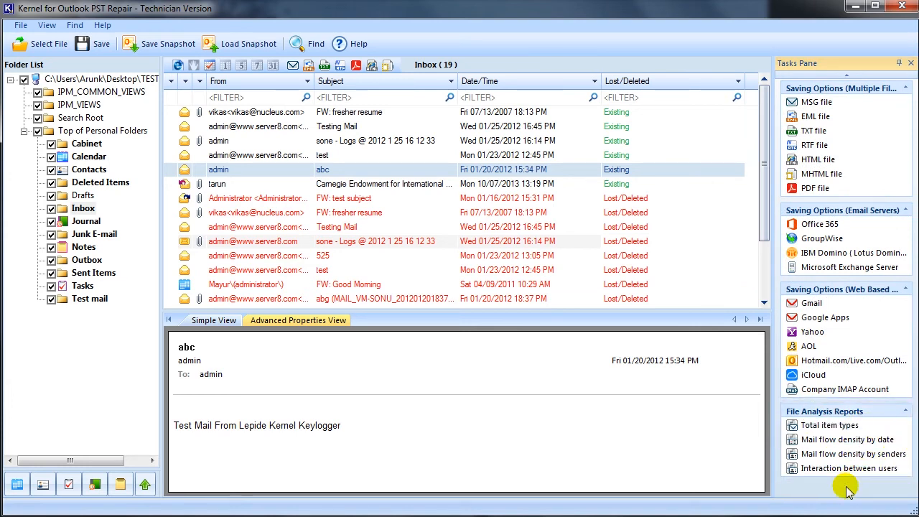
{"action": "mouse_move", "coordinate": [853, 454]}
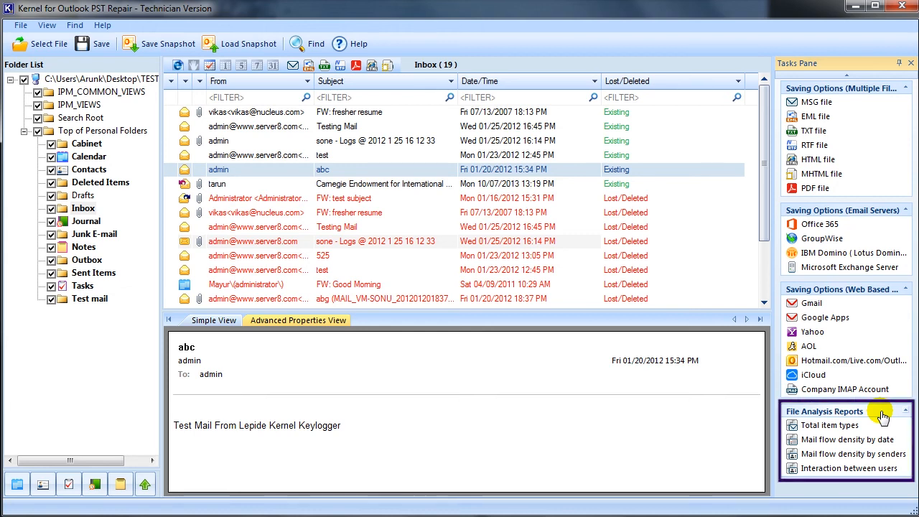
Step: Start the Total item types report from the File Analysis Reports pane
{"action": "left_click", "coordinate": [826, 425]}
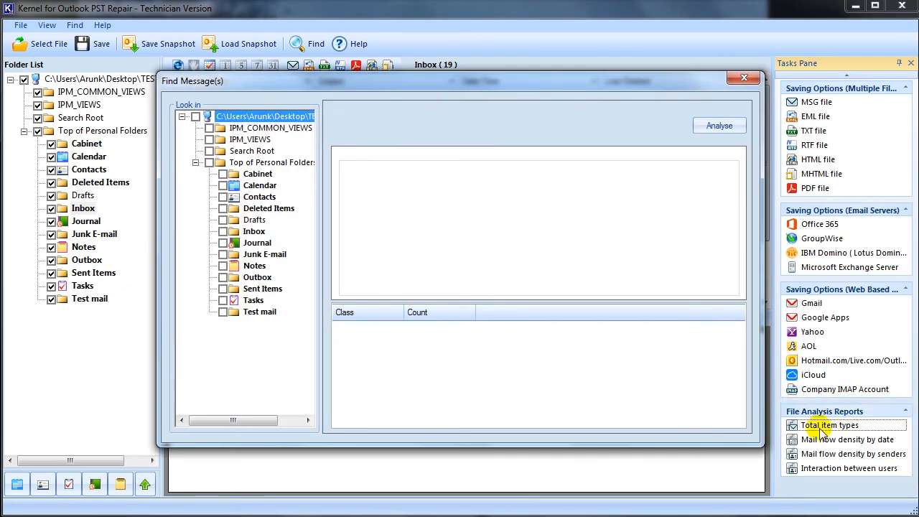
Step: Analyse every folder of the PST for item types, finding 275 messages with 0 unread
{"action": "left_click", "coordinate": [196, 116]}
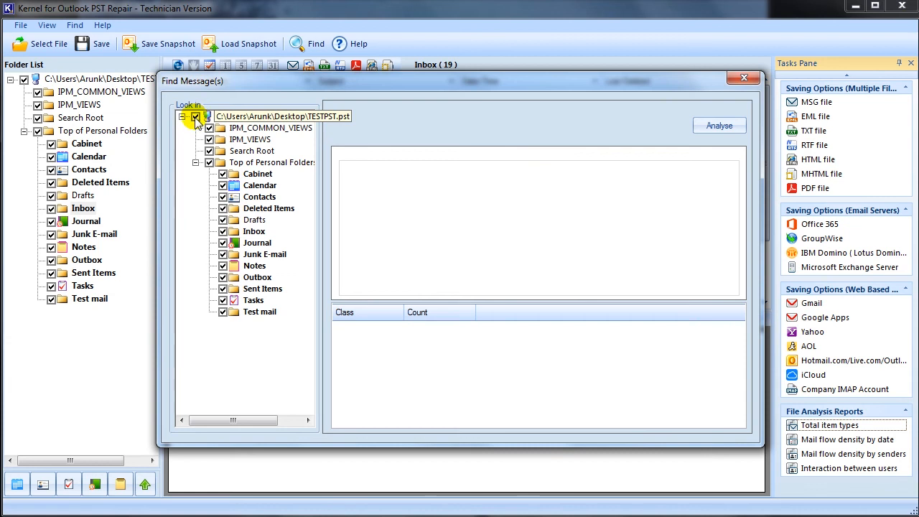
{"action": "left_click", "coordinate": [718, 125]}
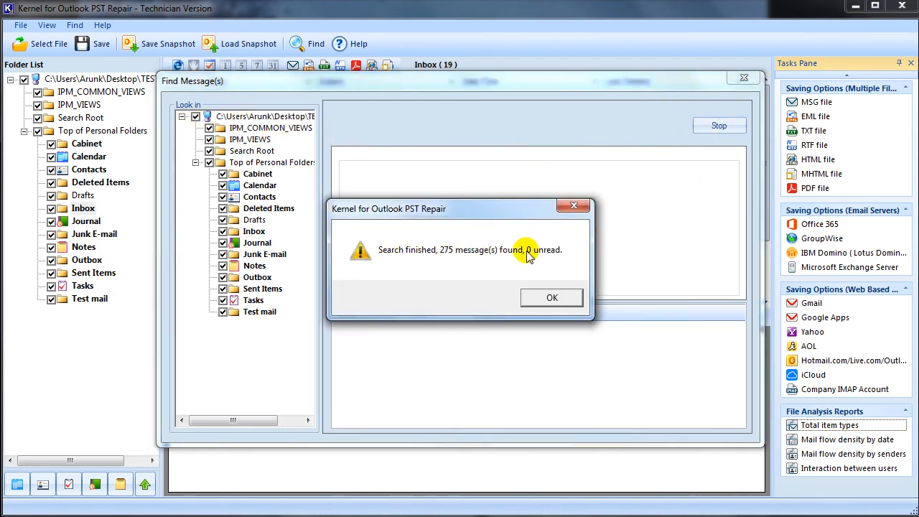
{"action": "left_click", "coordinate": [551, 297]}
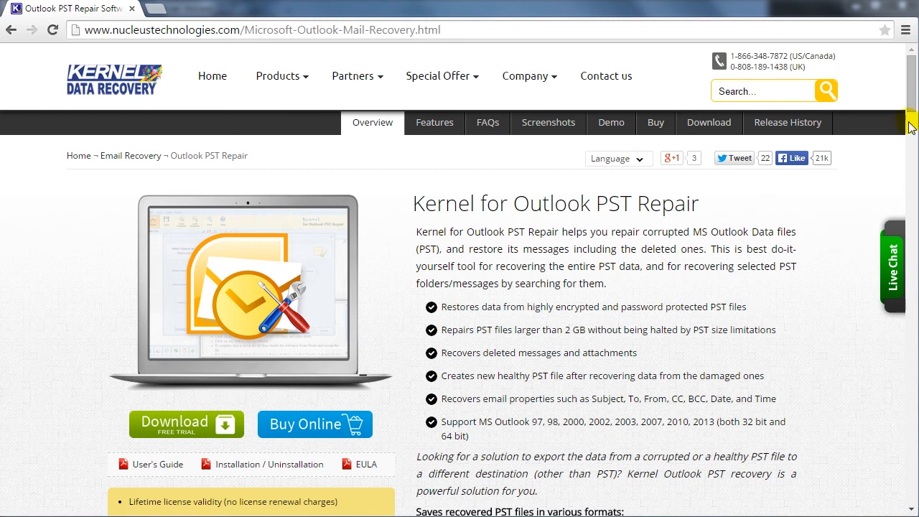
Step: Scroll the product page down to the trial-versus-full Software Features comparison table
{"action": "scroll", "scroll_direction": "down", "scroll_amount": 3}
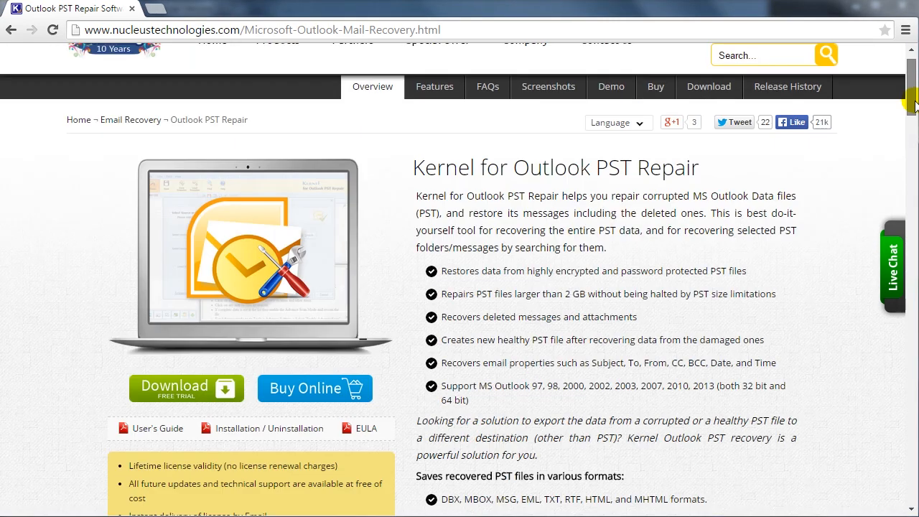
{"action": "scroll", "scroll_direction": "down", "scroll_amount": 3}
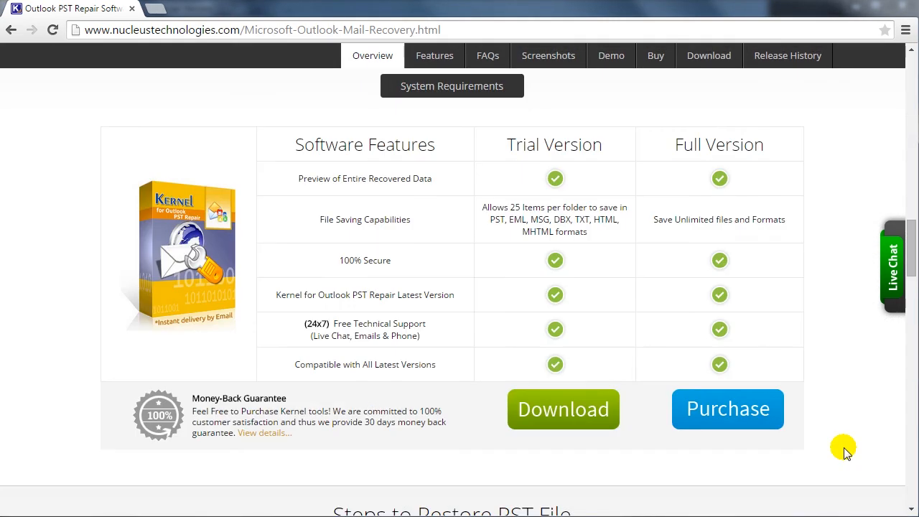